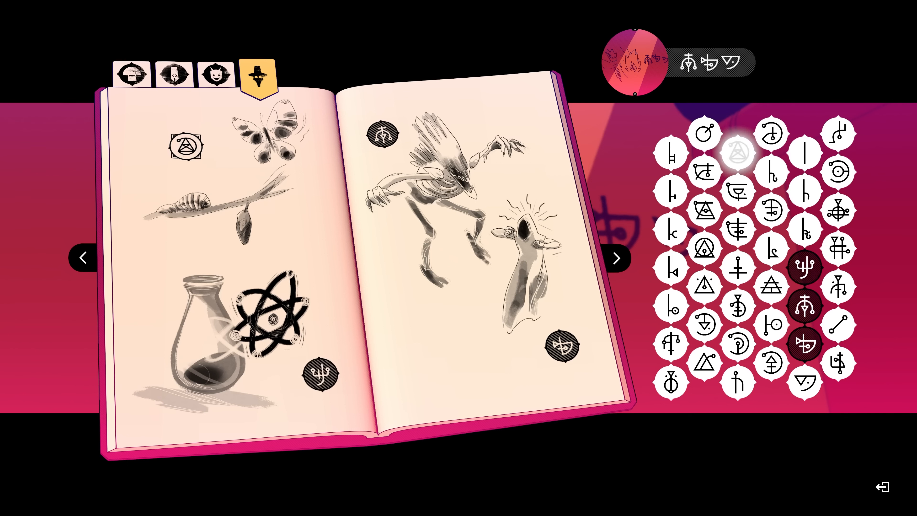
- Match the flask and creature glyphs, confirm, and dismiss the Alchemists' translation-complete message
click(804, 301)
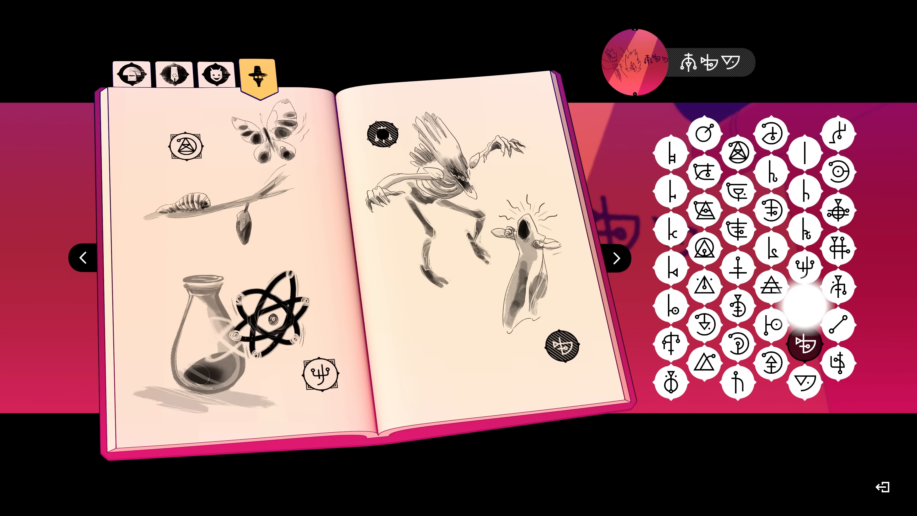
click(804, 299)
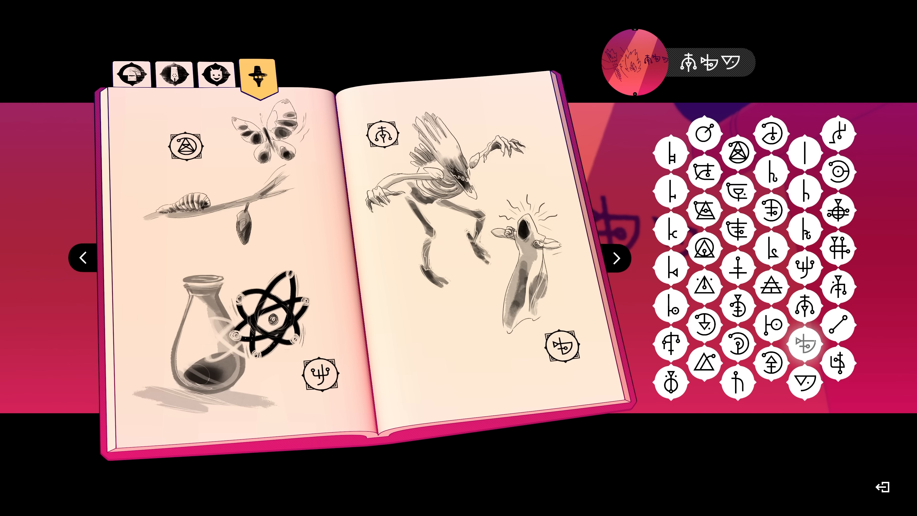
click(804, 345)
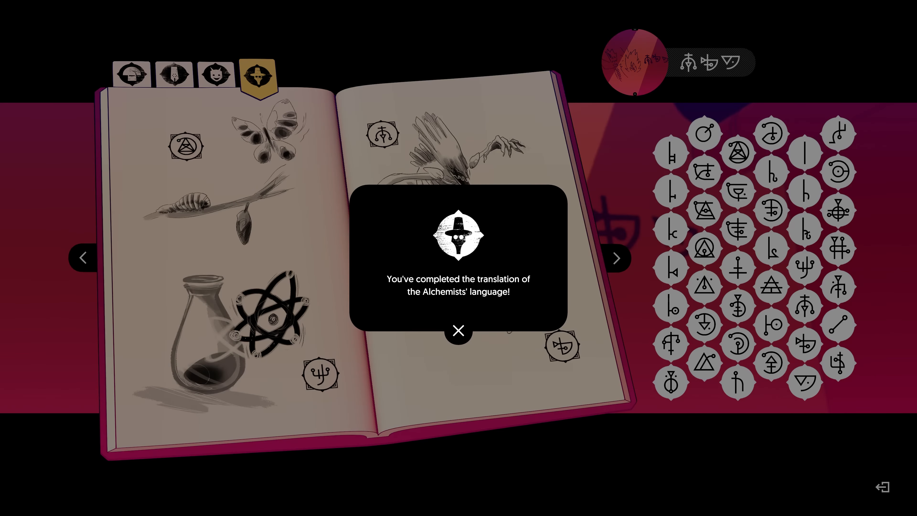
click(458, 331)
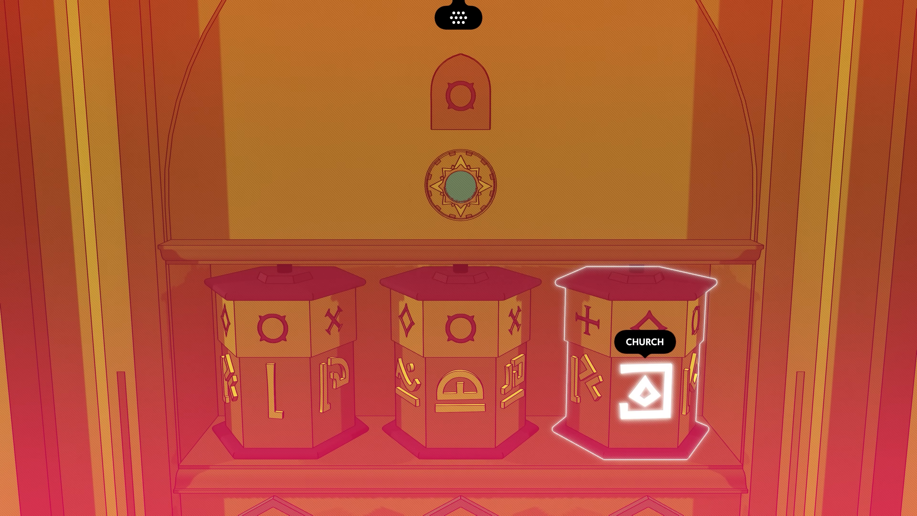
- Walk the robed traveller away from the glyph-cylinder lock onto the sunlit rooftop terrace
click(644, 392)
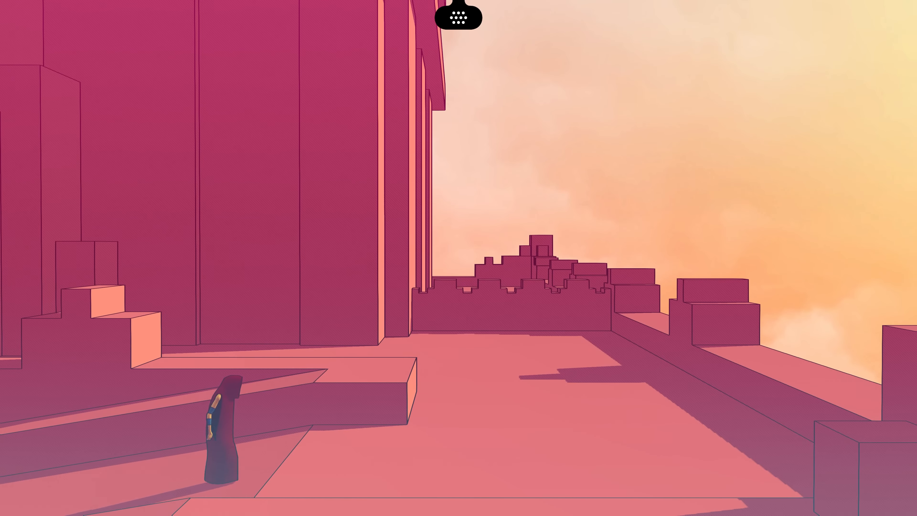